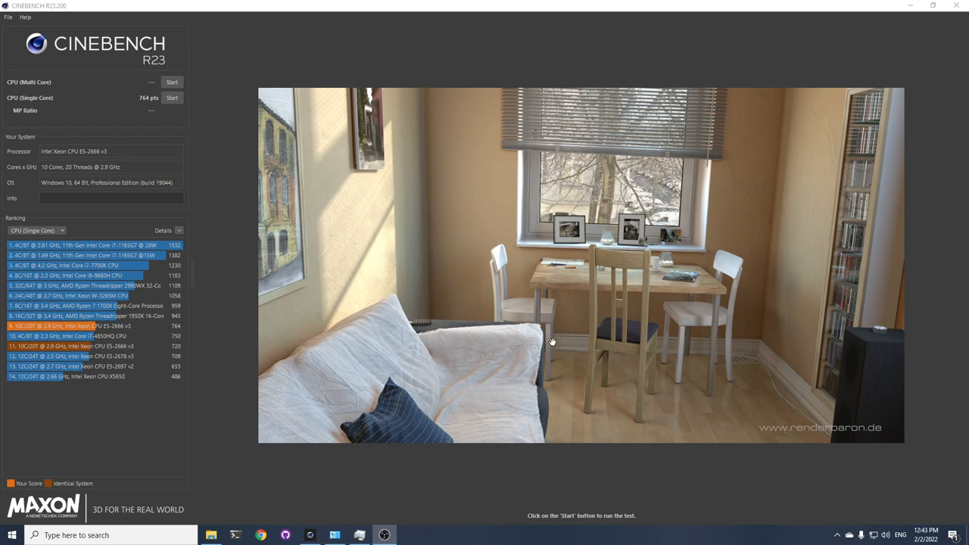
mouse_move(94, 131)
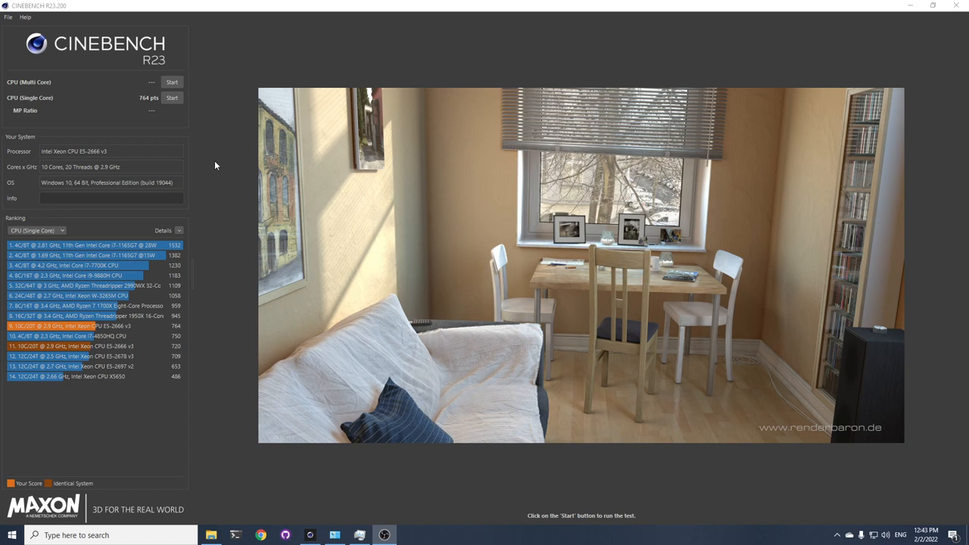
mouse_move(824, 534)
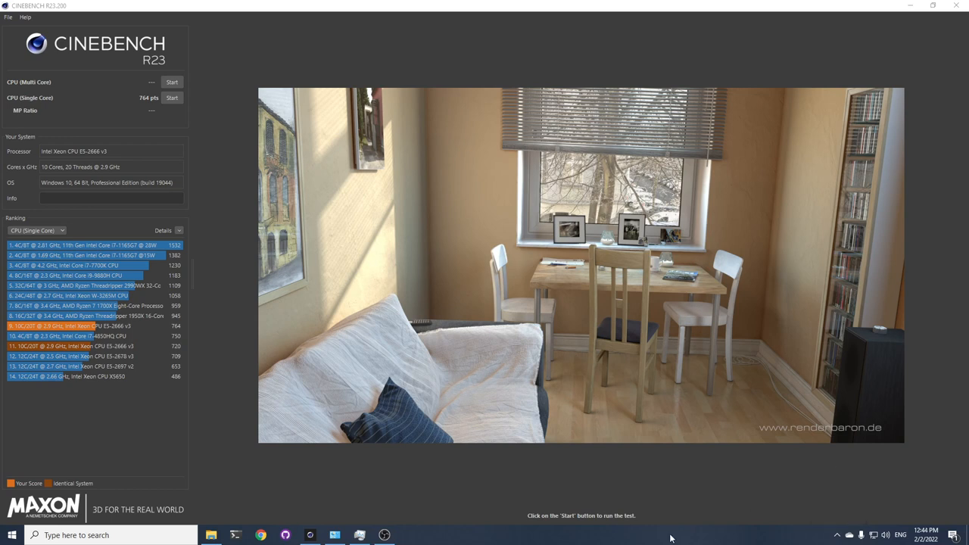
mouse_move(688, 467)
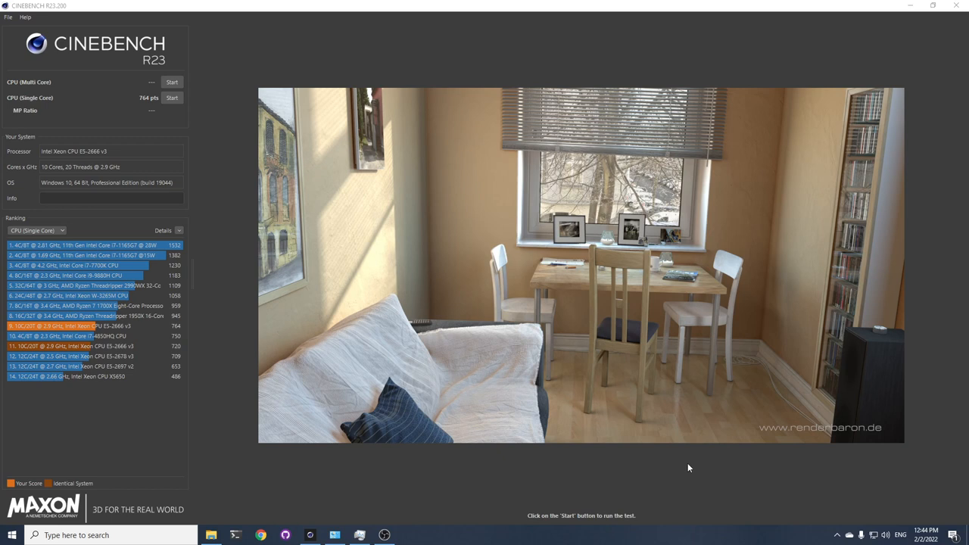
mouse_move(490, 527)
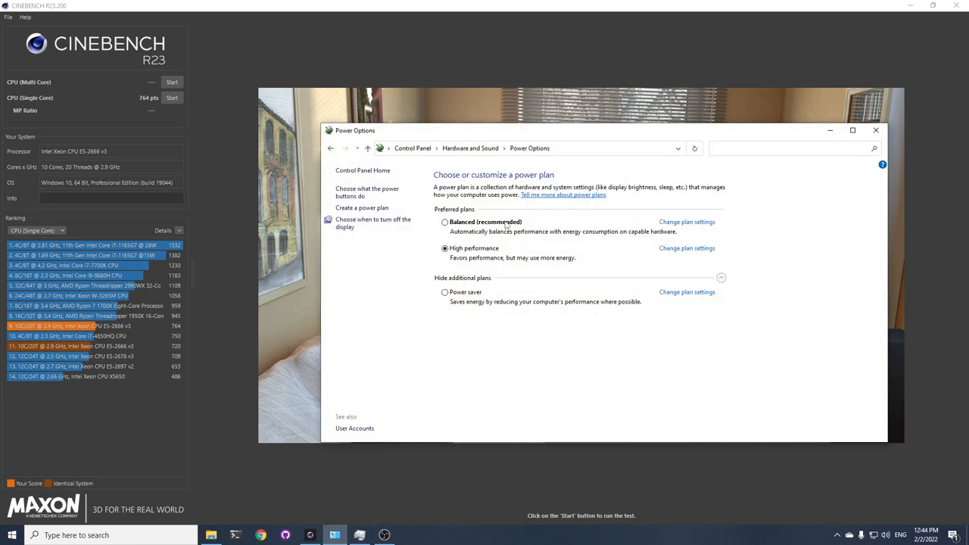
mouse_move(458, 245)
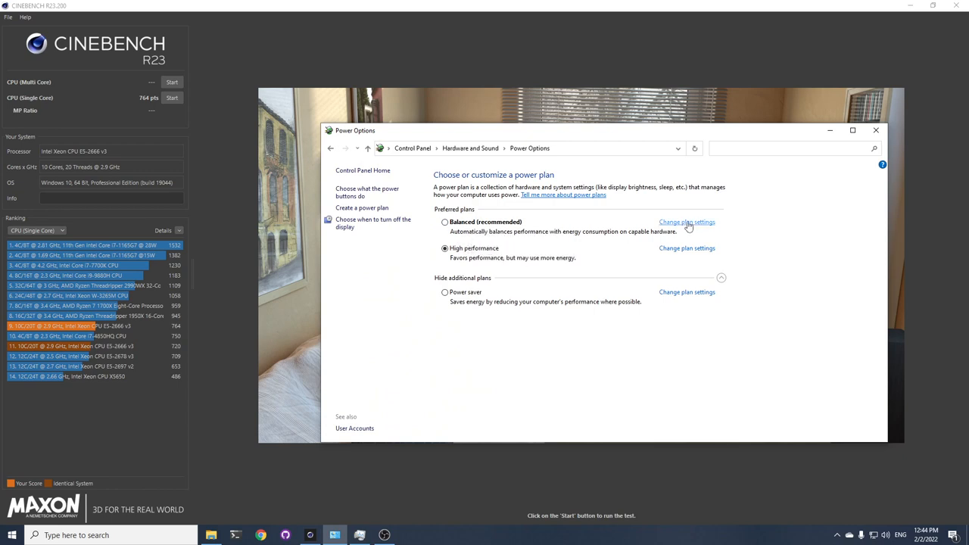
Review Balanced's advanced processor states (minimum 5%, maximum 100%) and return to the plan list.
click(688, 221)
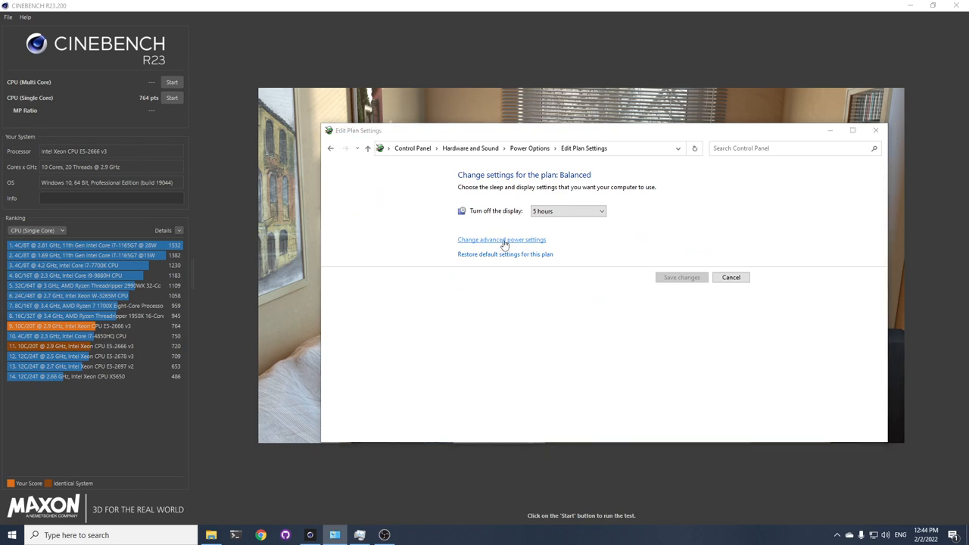
click(502, 239)
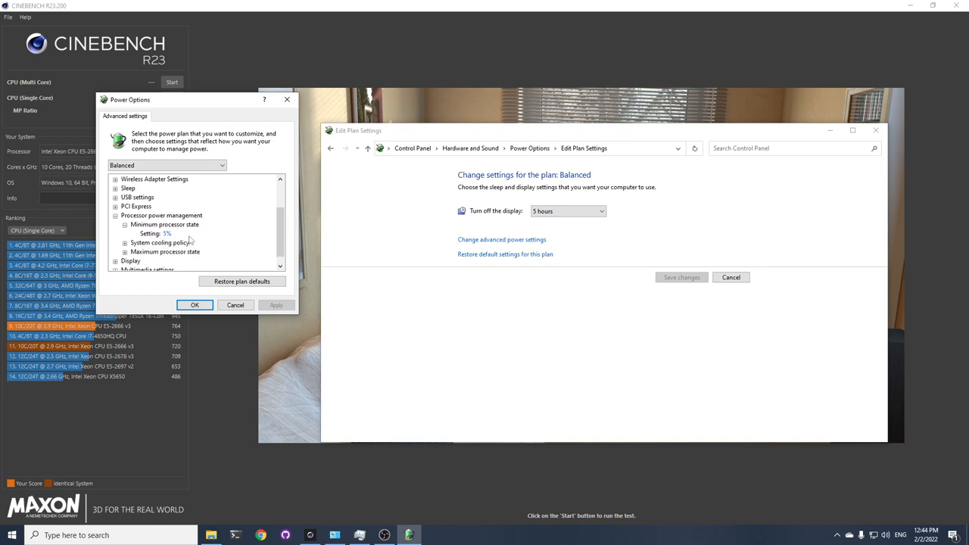
mouse_move(203, 246)
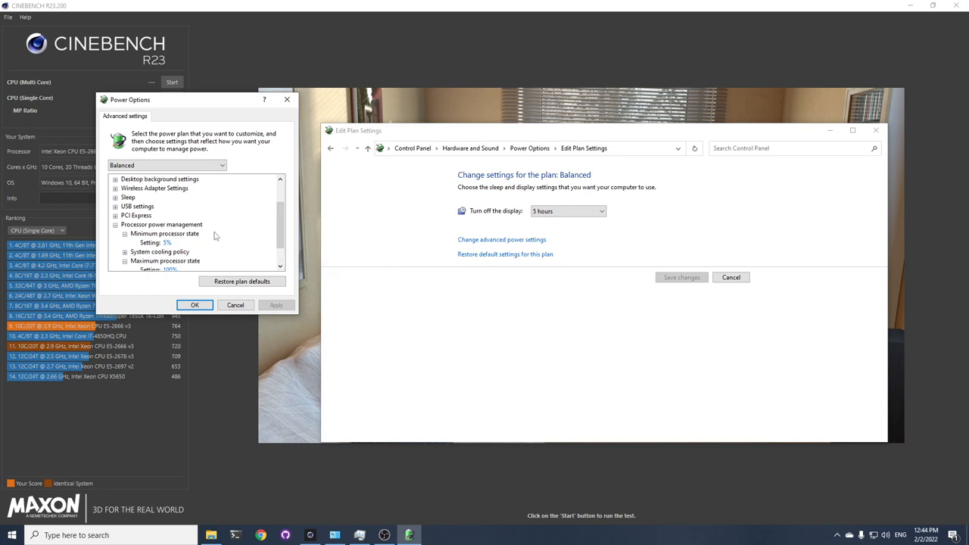
scroll(down, 3)
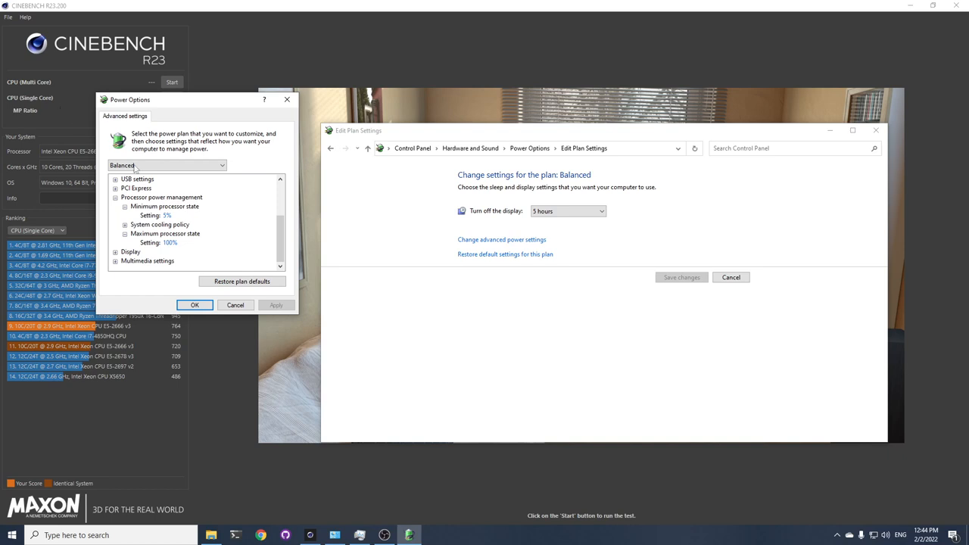
click(194, 304)
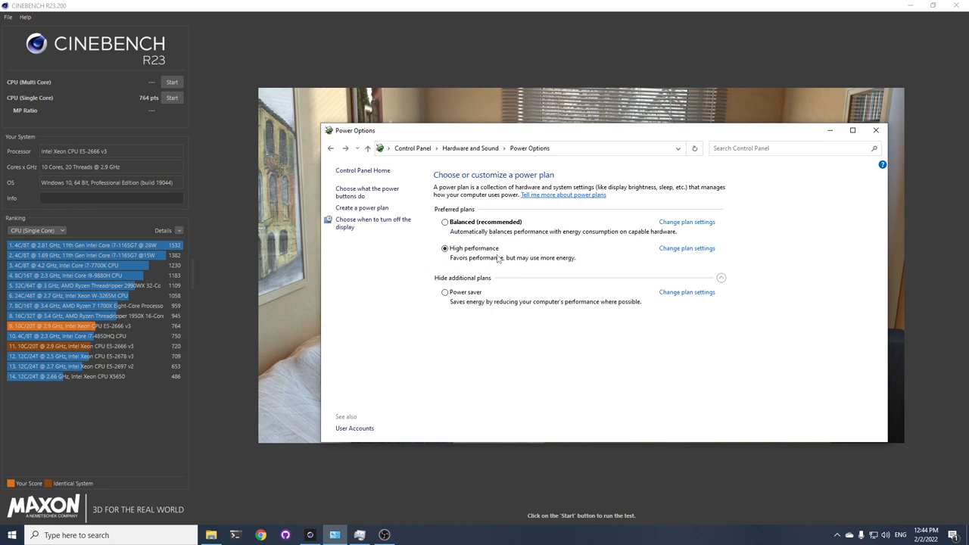
mouse_move(496, 215)
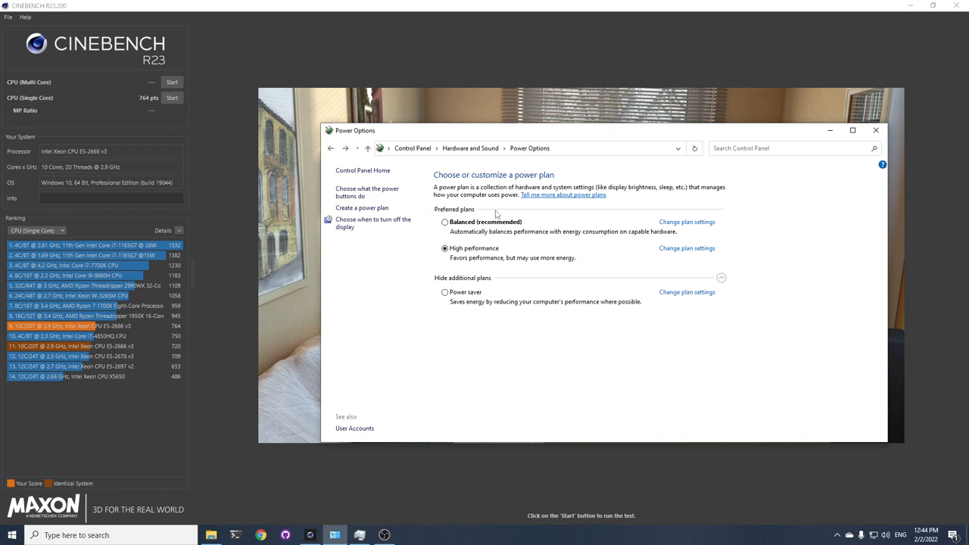
mouse_move(415, 191)
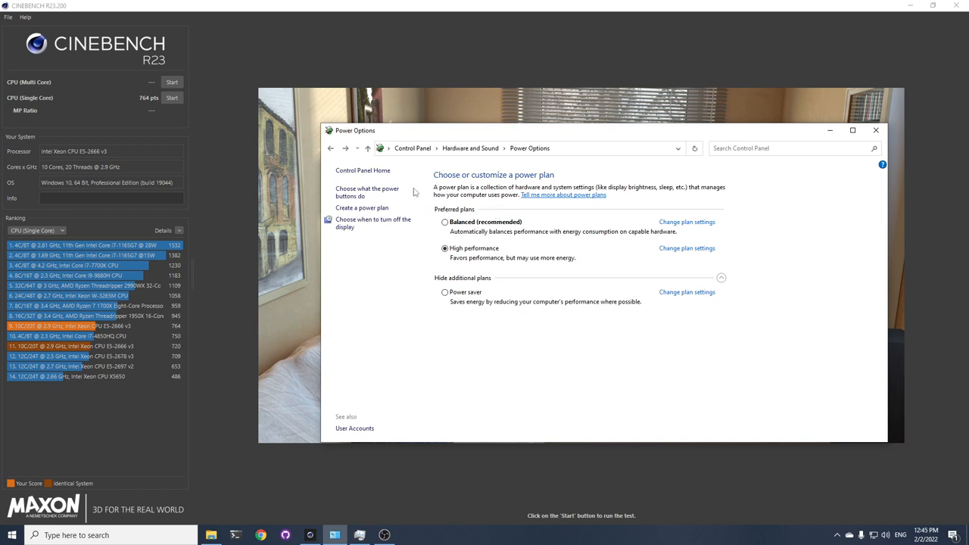
mouse_move(157, 109)
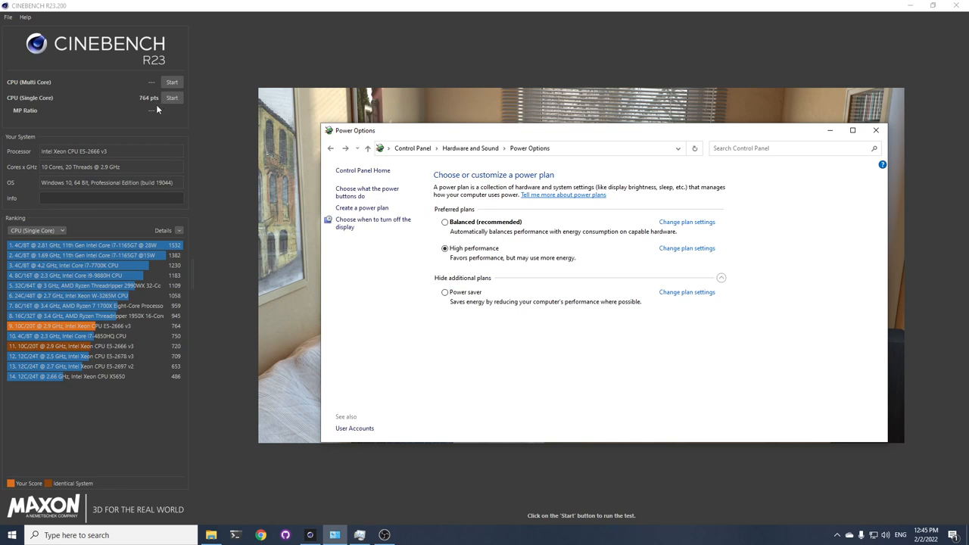
mouse_move(44, 109)
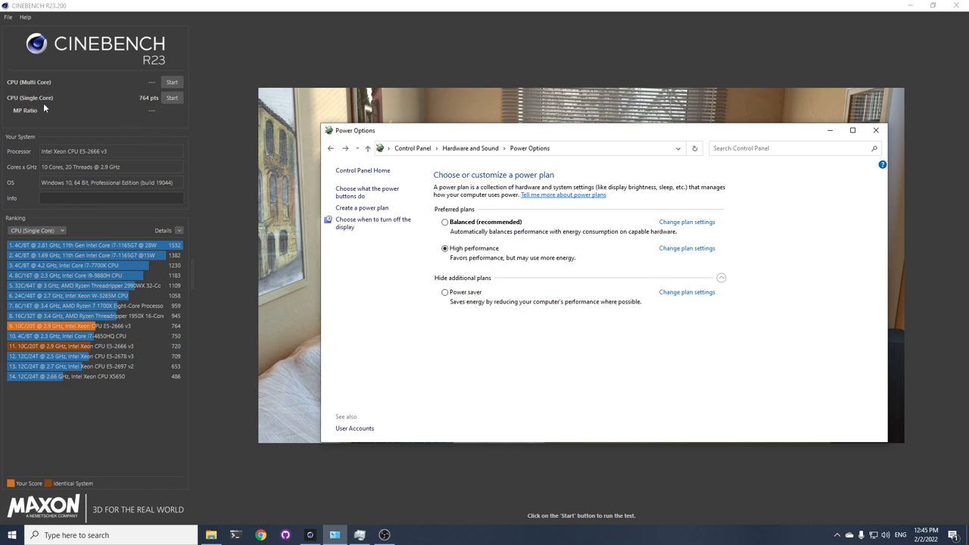
mouse_move(505, 279)
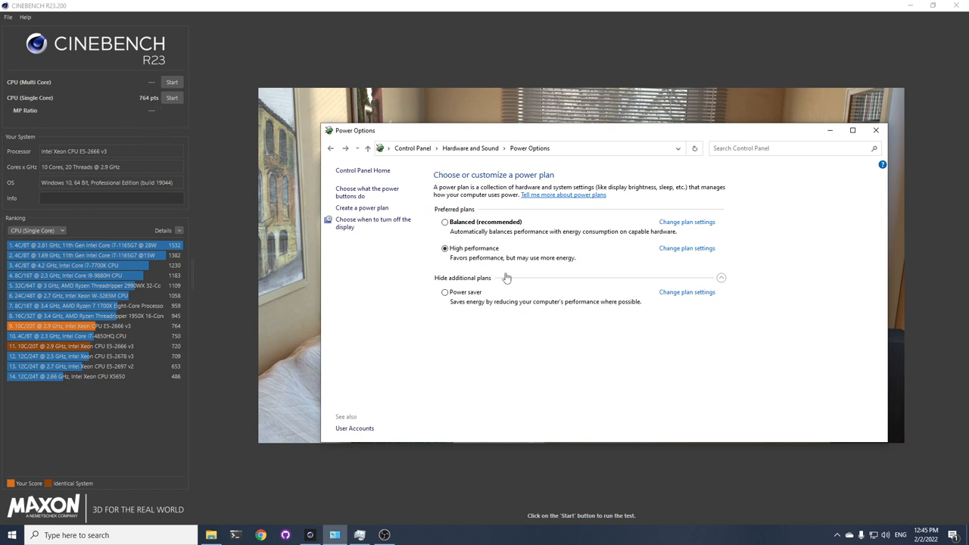
mouse_move(378, 224)
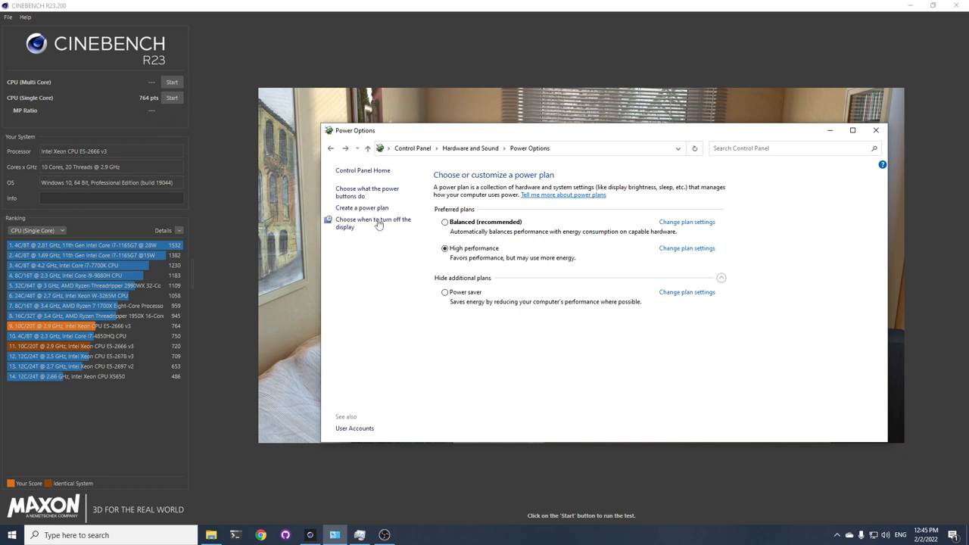
mouse_move(210, 146)
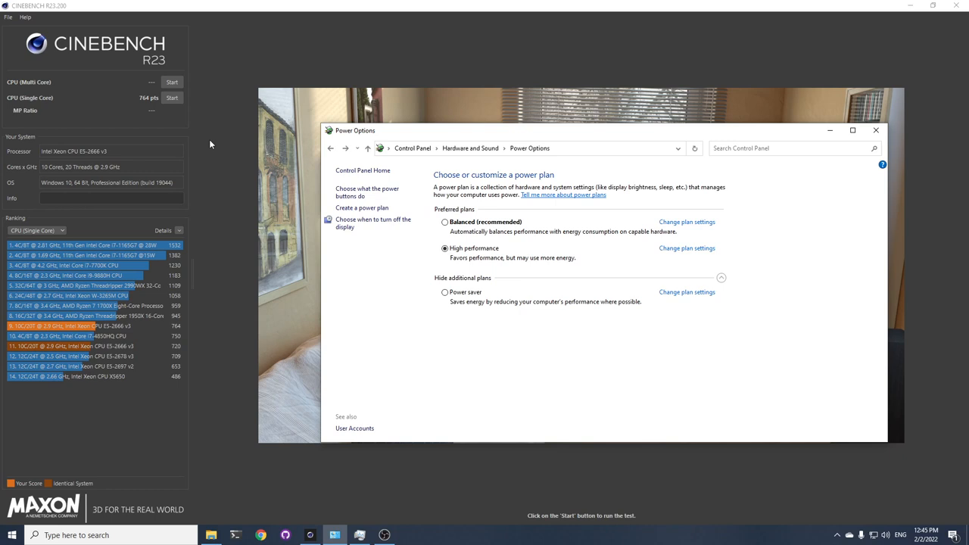
mouse_move(708, 456)
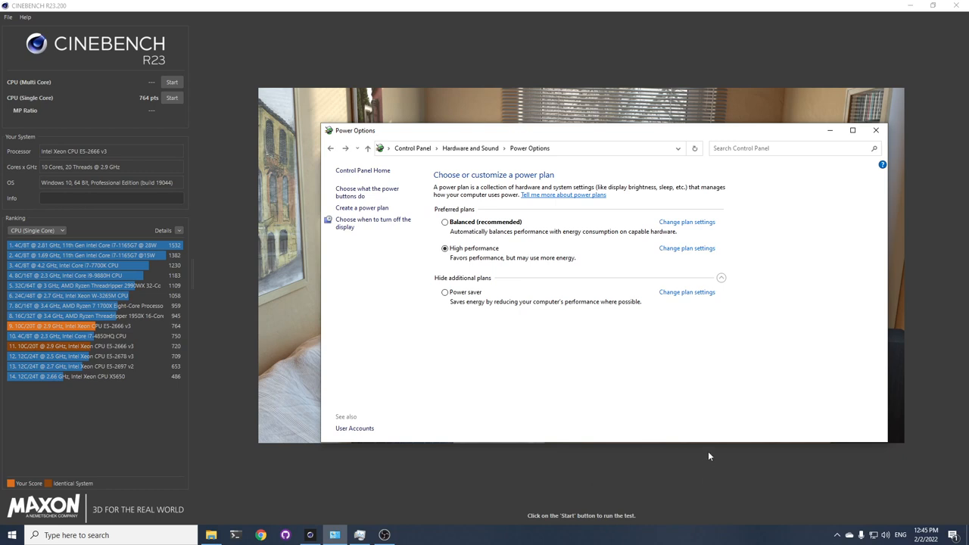
Show Task Manager's CPU readings at 2.74 GHz, then bring the power plan list forward.
click(358, 536)
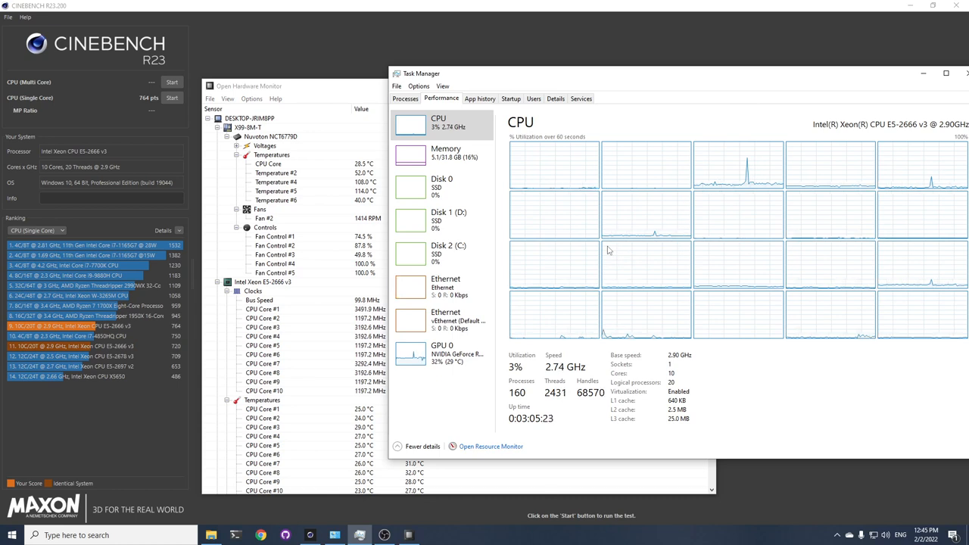
click(333, 536)
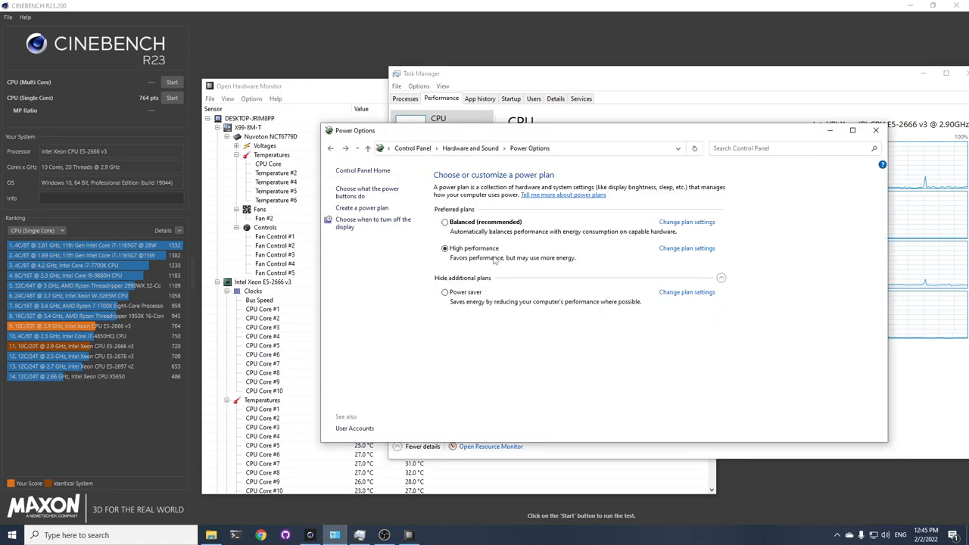
mouse_move(498, 264)
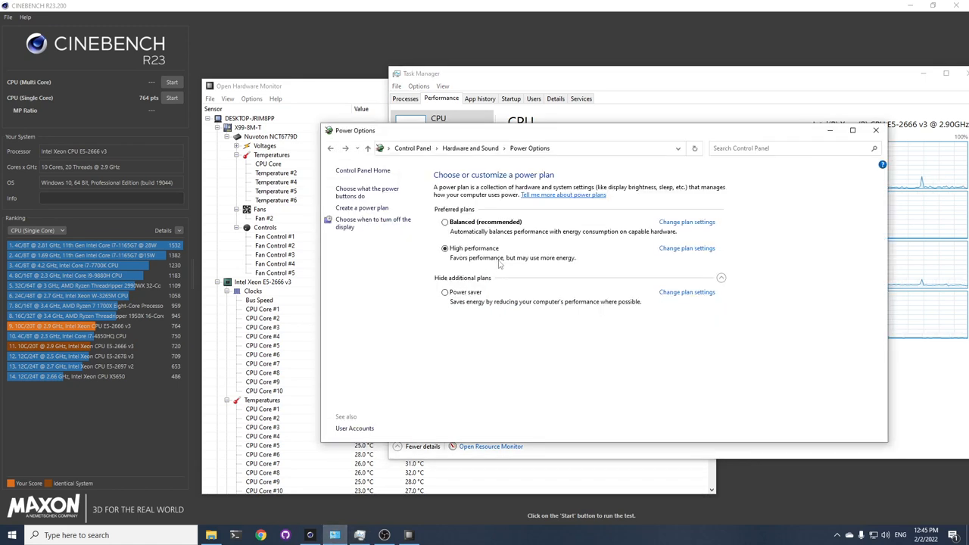